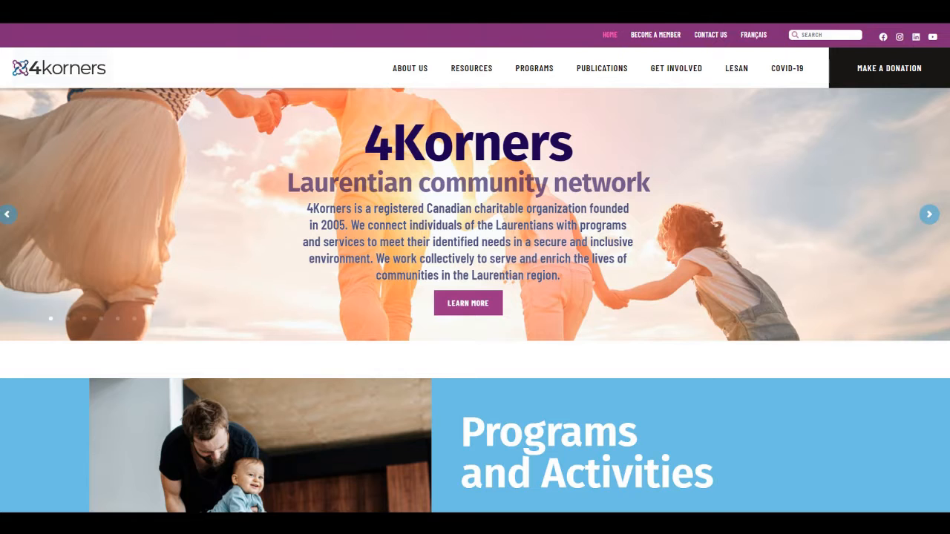
mouse_move(655, 35)
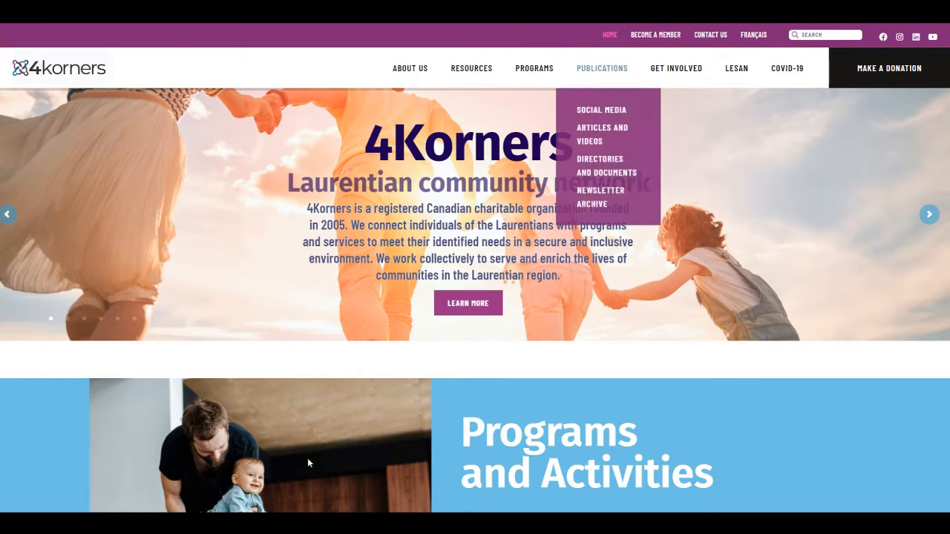
Go to Become a Member in the 4Korners top bar
click(654, 35)
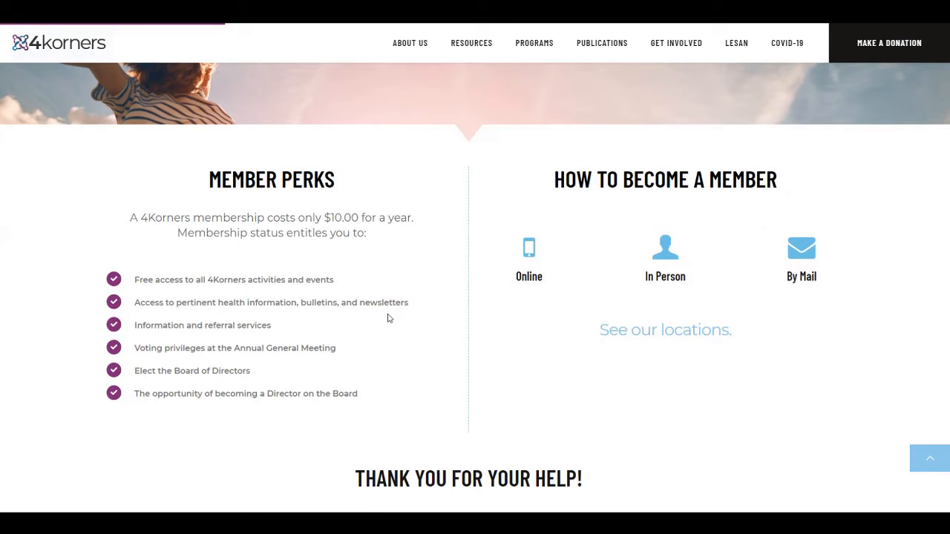
mouse_move(905, 278)
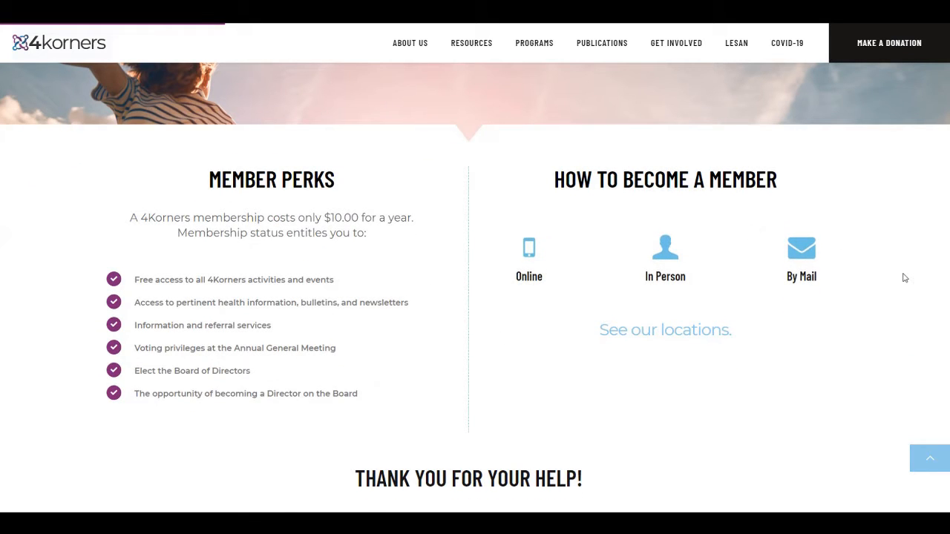
mouse_move(653, 287)
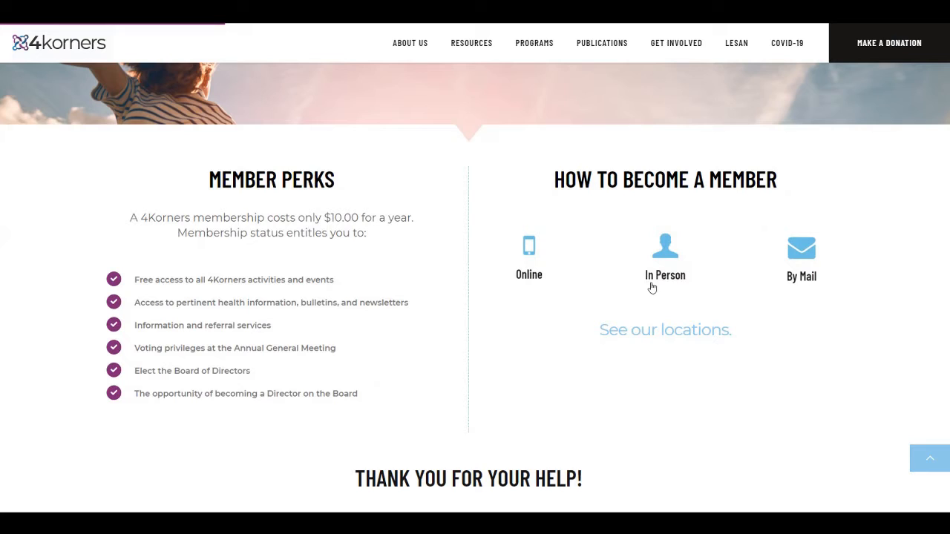
mouse_move(824, 301)
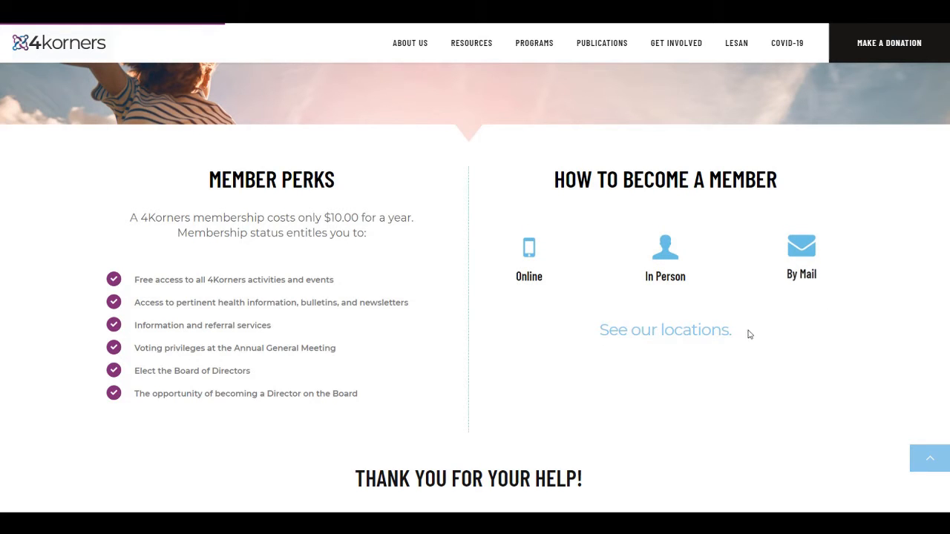
Choose Online joining and scroll to the cash and credit-card Membership Options
click(664, 330)
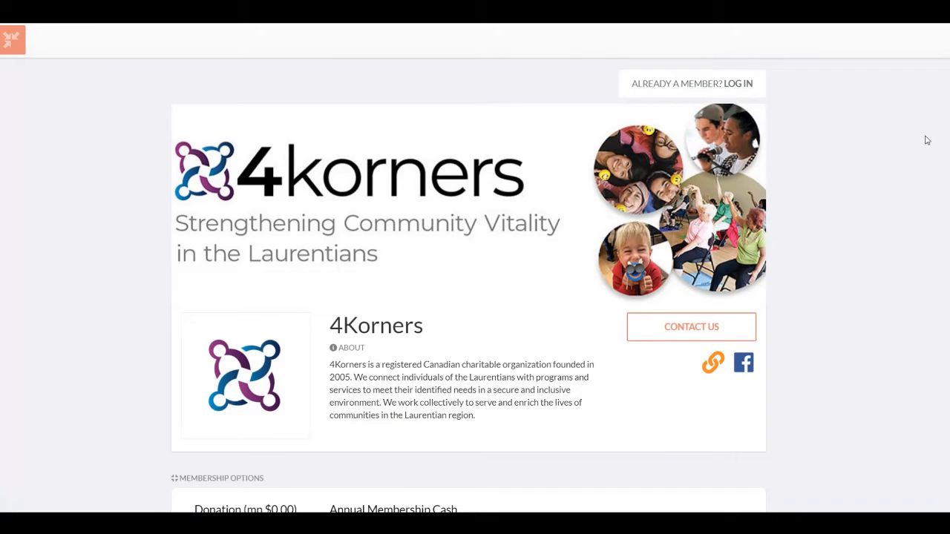
scroll(down, 3)
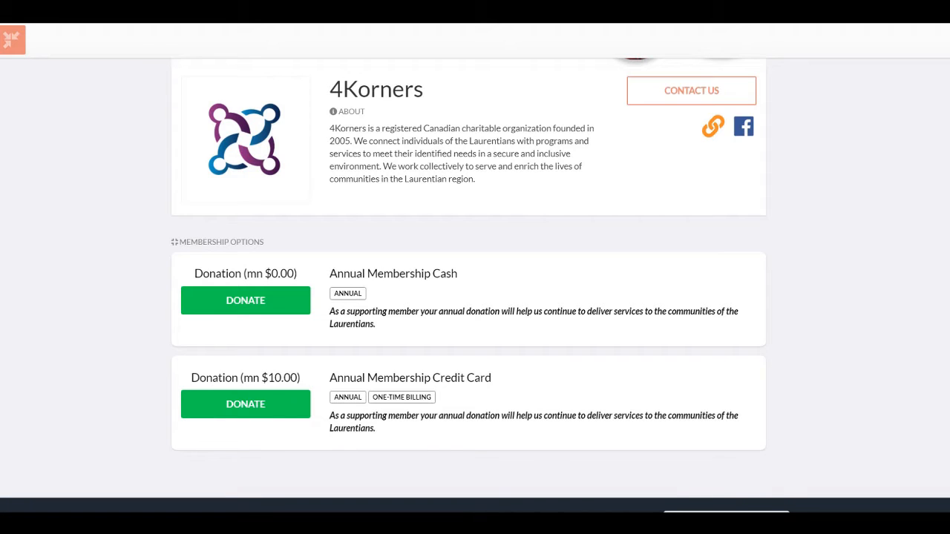
mouse_move(138, 417)
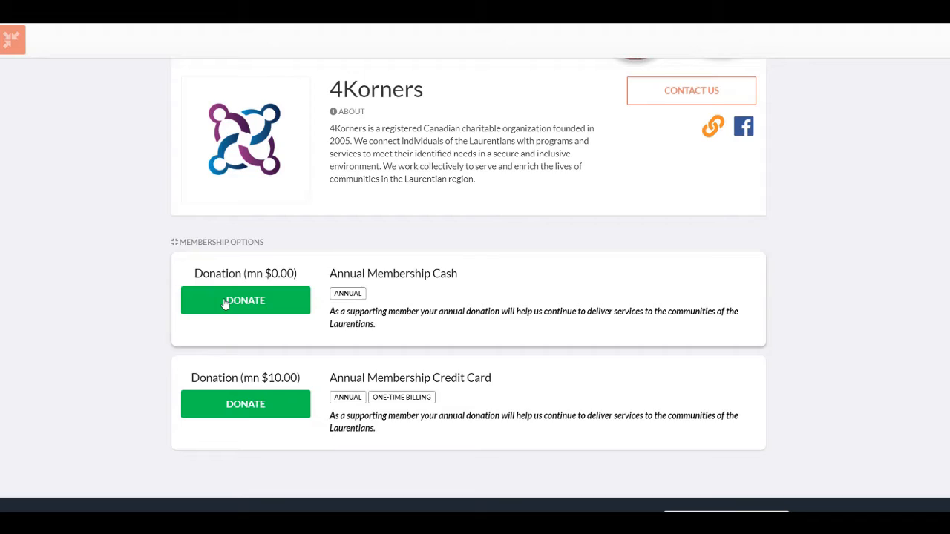
mouse_move(227, 406)
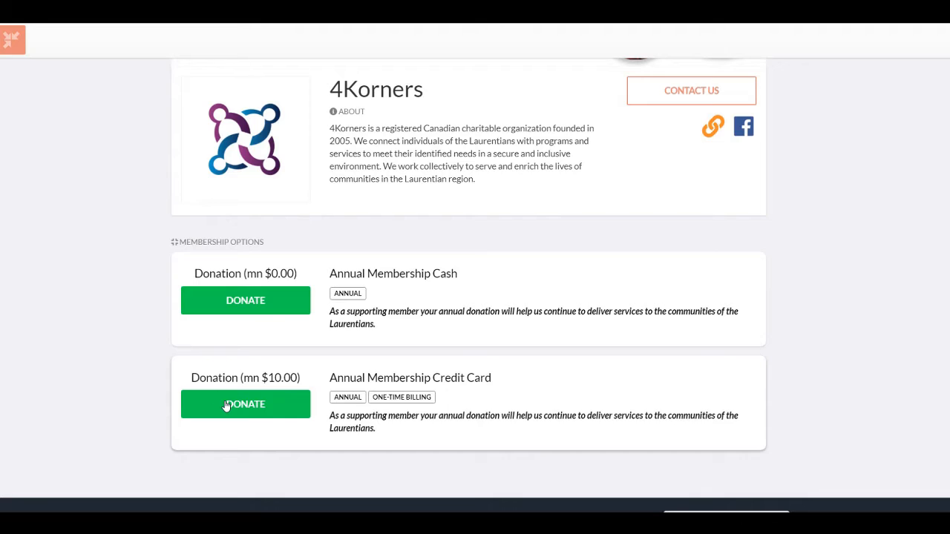
mouse_move(162, 362)
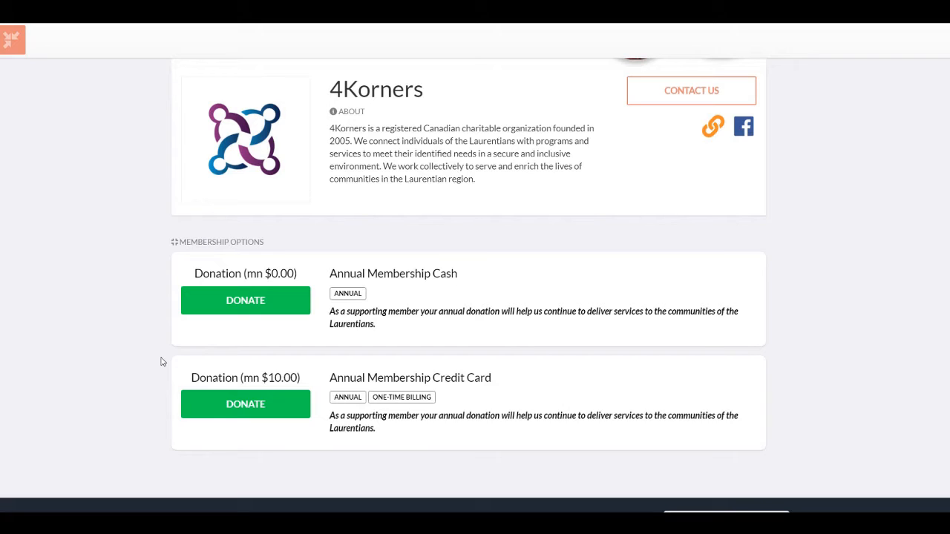
mouse_move(292, 311)
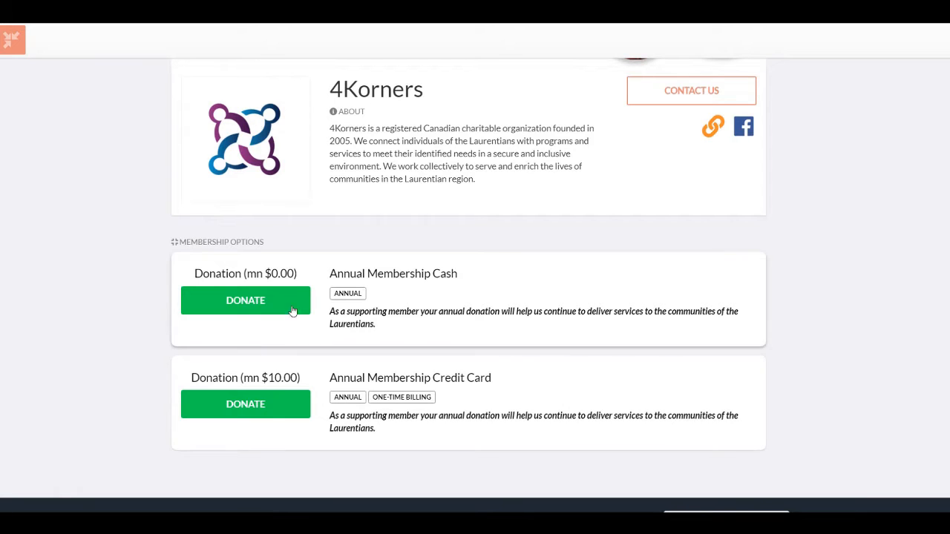
mouse_move(287, 298)
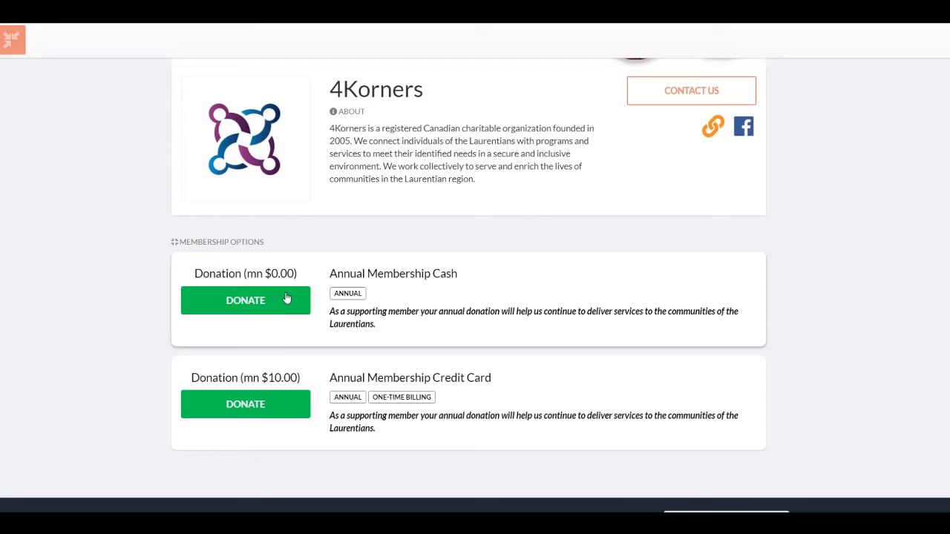
Pick DONATE for Annual Membership Credit Card and enter 1 in the form
click(245, 404)
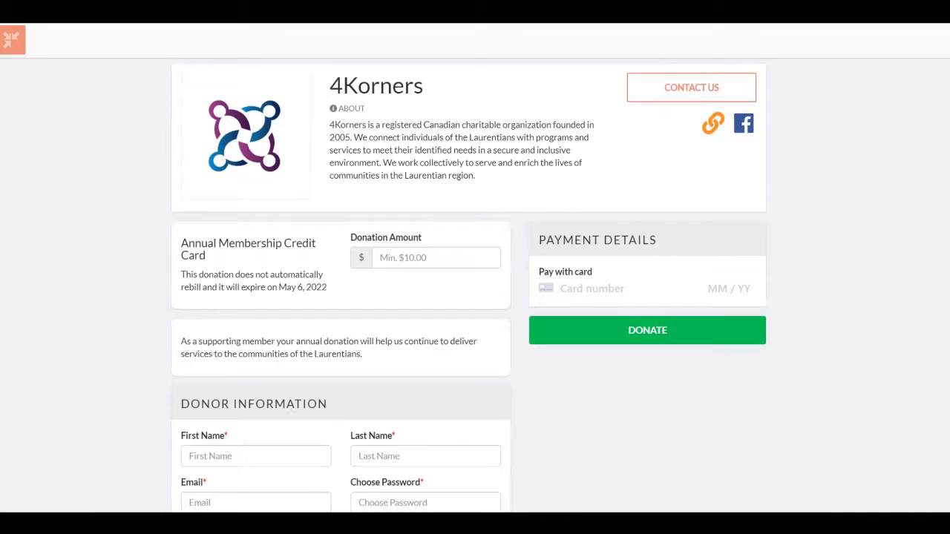
scroll(down, 3)
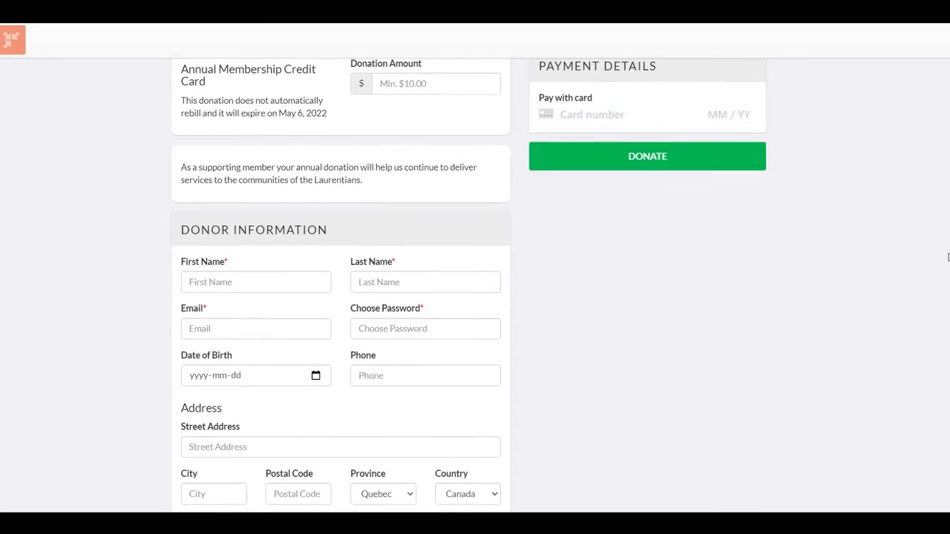
scroll(down, 3)
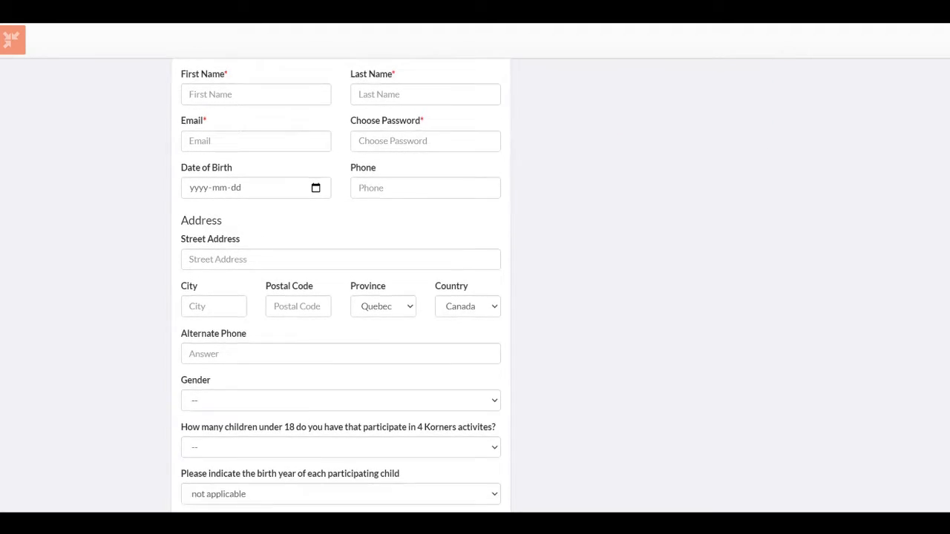
scroll(up, 3)
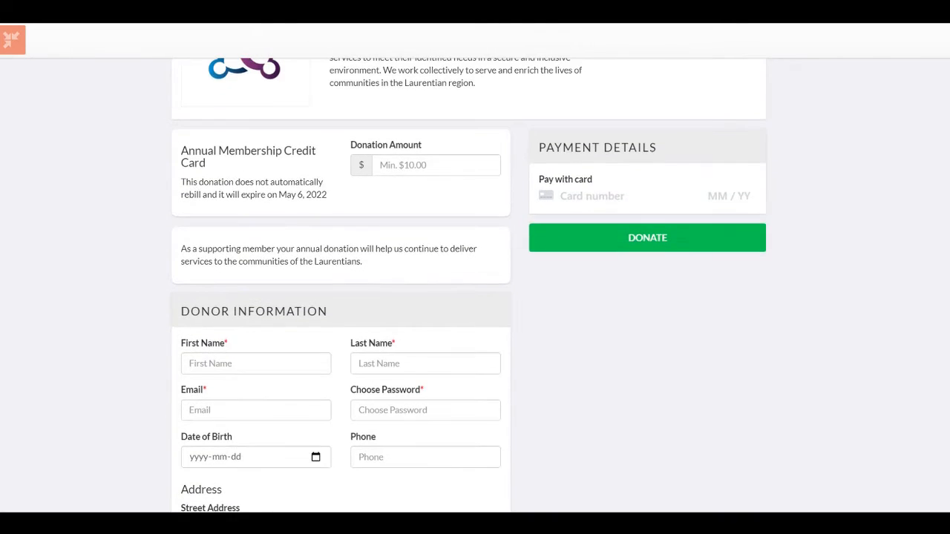
text(10.00)
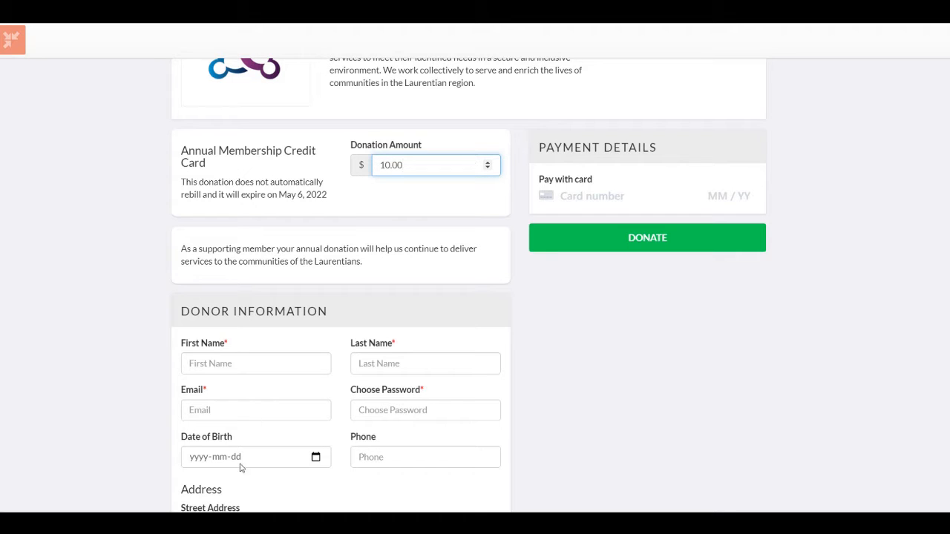
Review the donor information, address, child birth-year and add-member sections
scroll(up, 3)
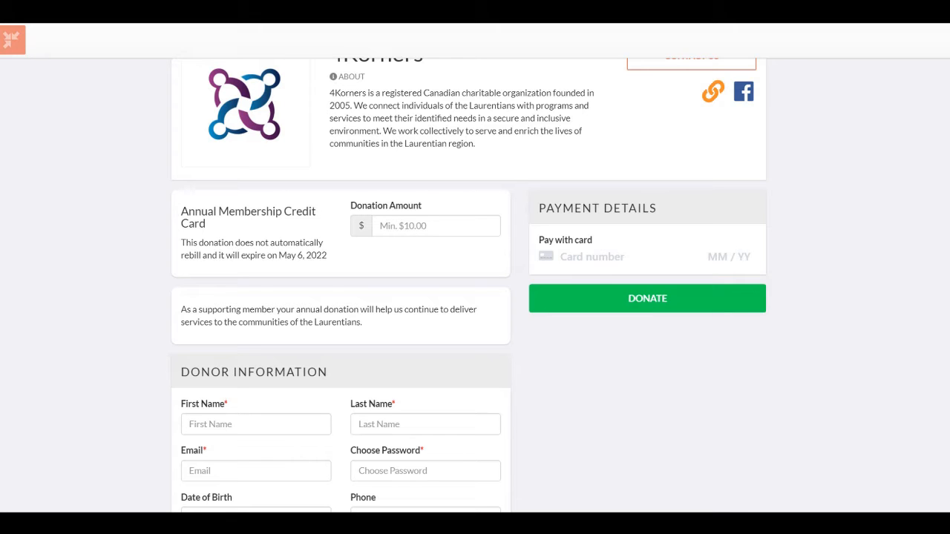
scroll(down, 3)
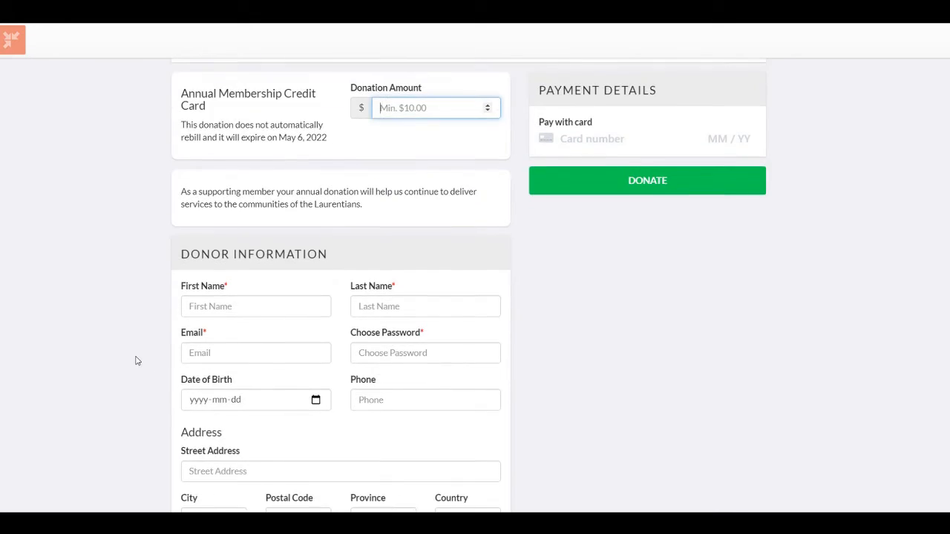
scroll(down, 3)
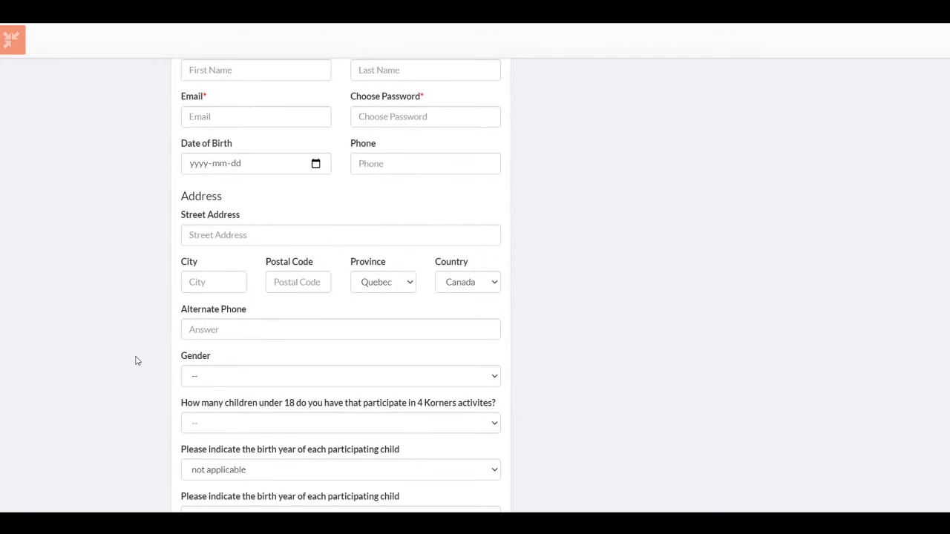
scroll(down, 3)
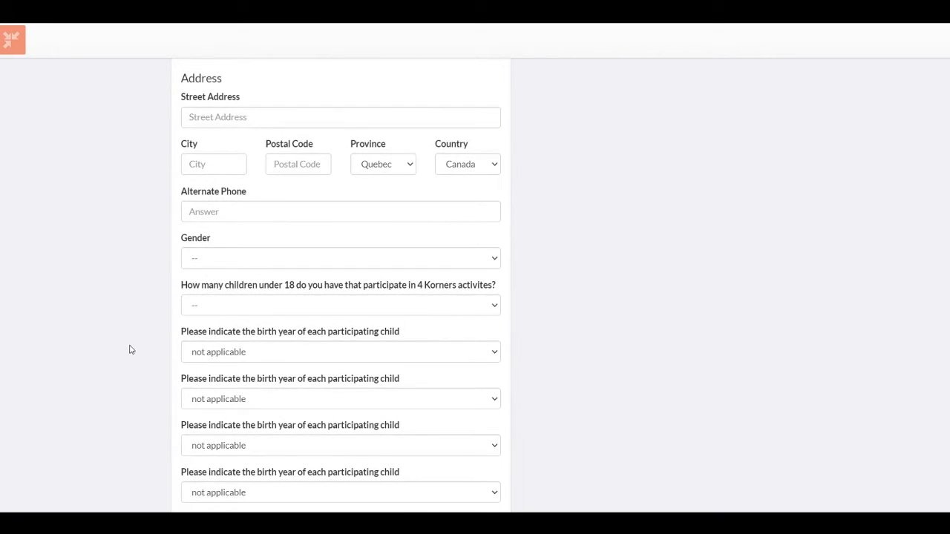
scroll(down, 3)
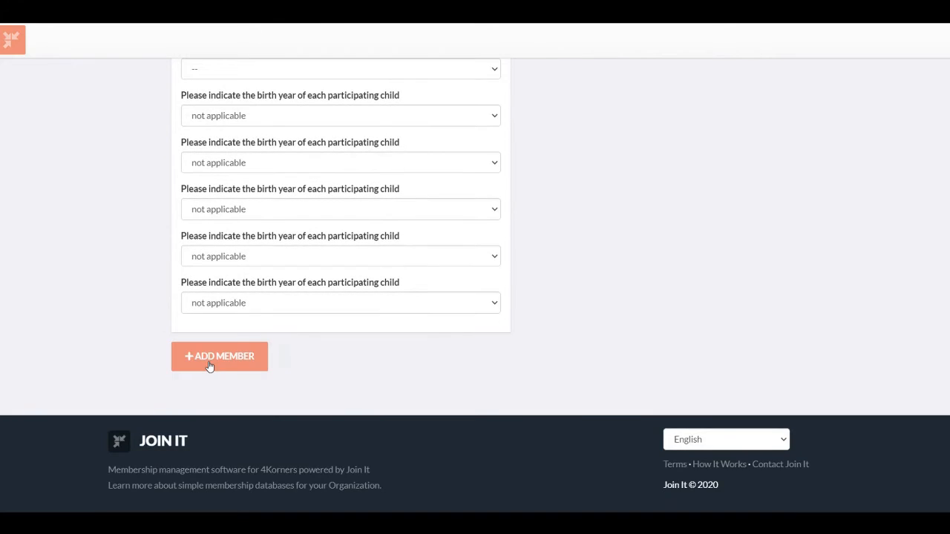
click(219, 356)
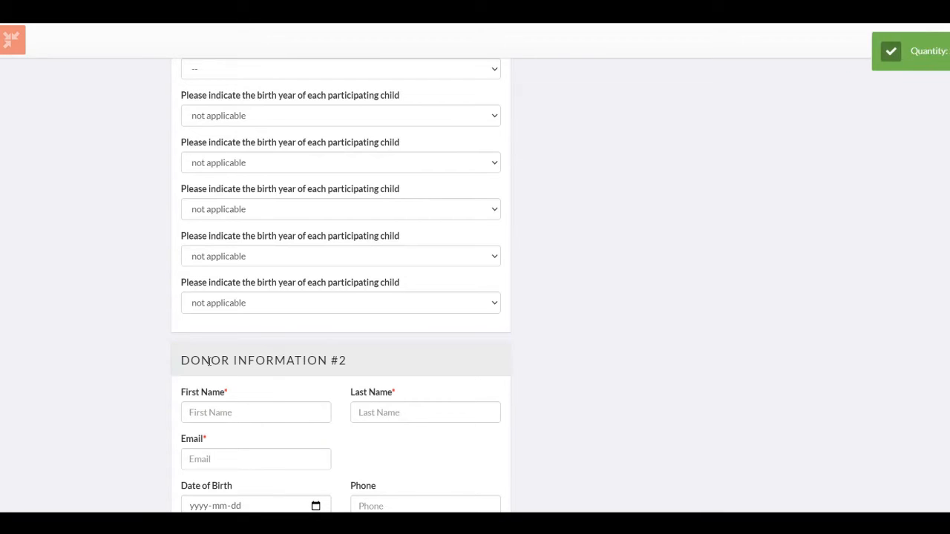
scroll(down, 3)
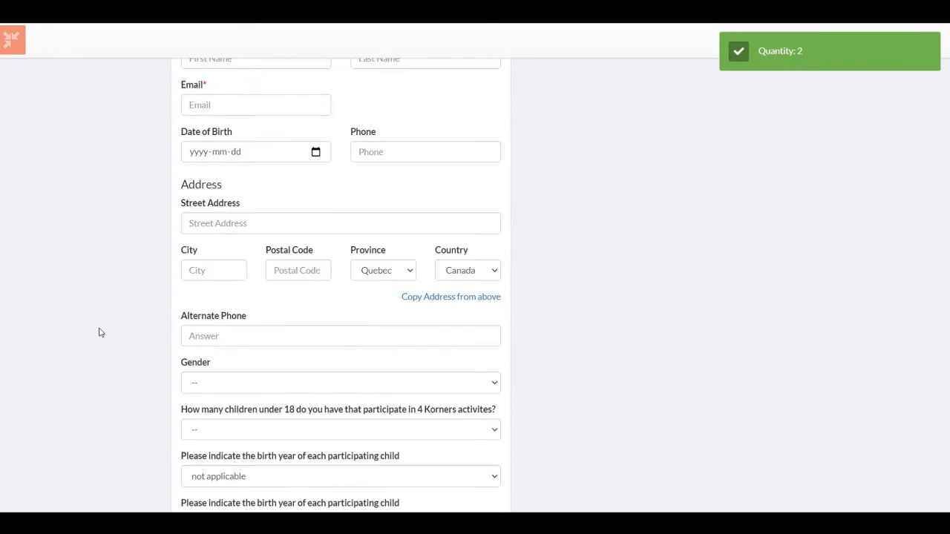
scroll(down, 3)
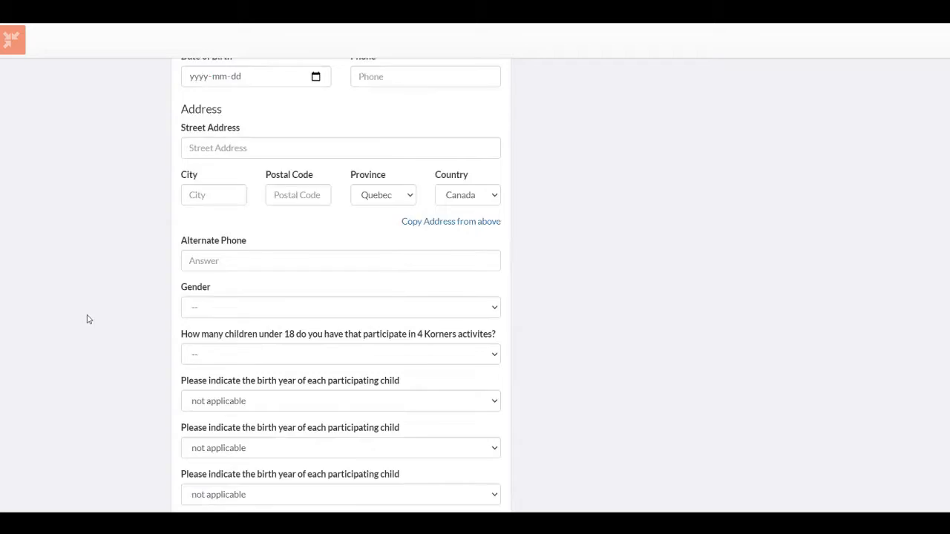
scroll(up, 3)
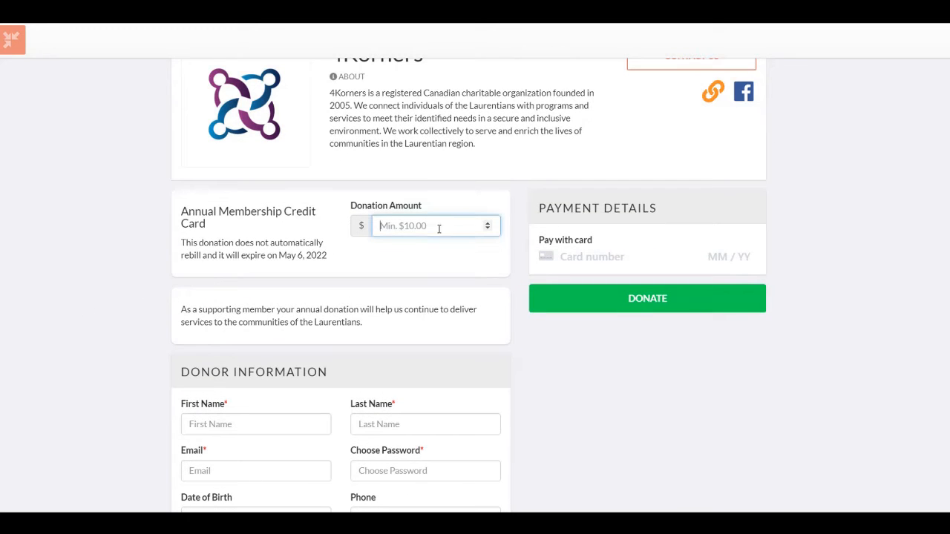
scroll(down, 3)
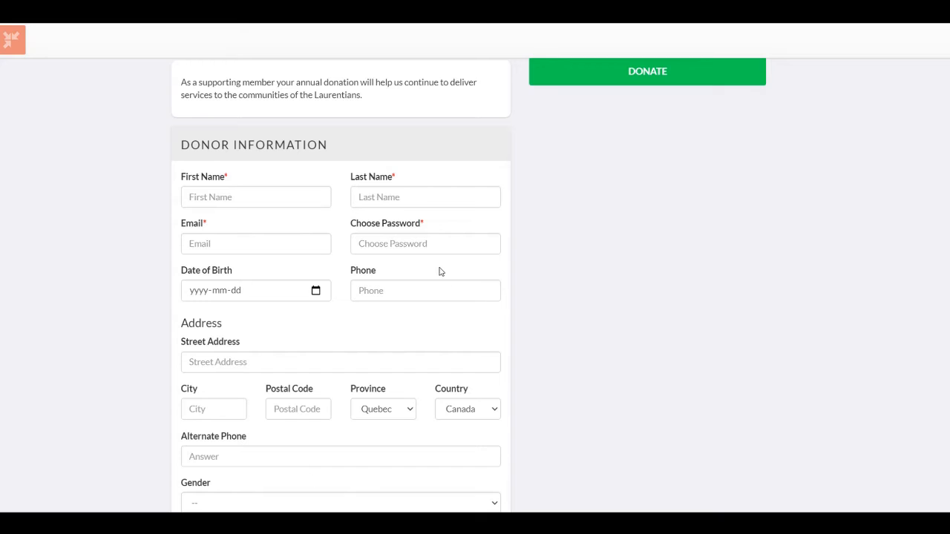
mouse_move(440, 271)
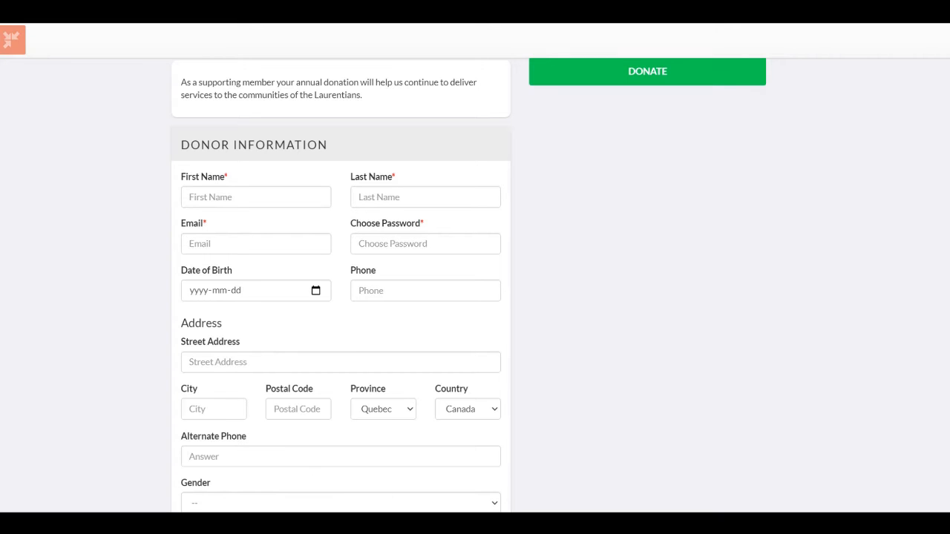
scroll(down, 3)
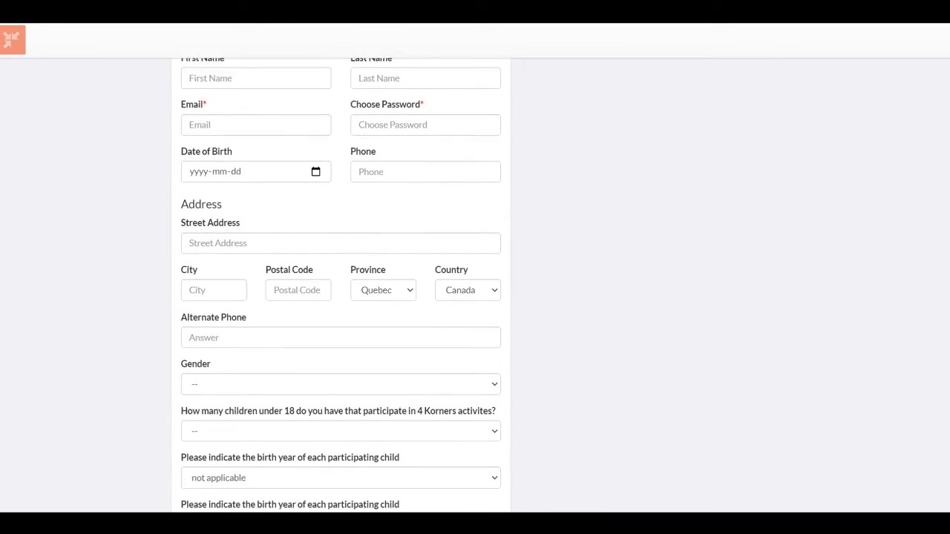
scroll(down, 3)
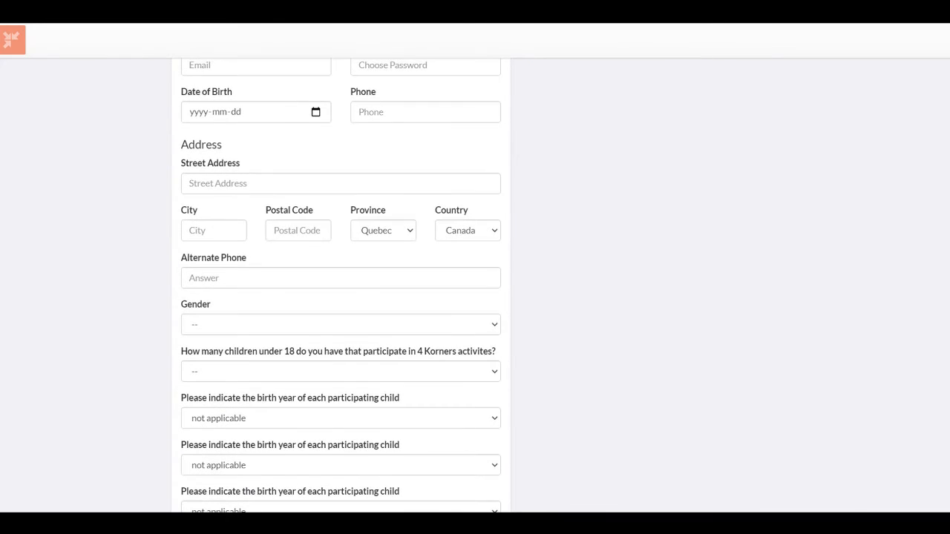
scroll(down, 3)
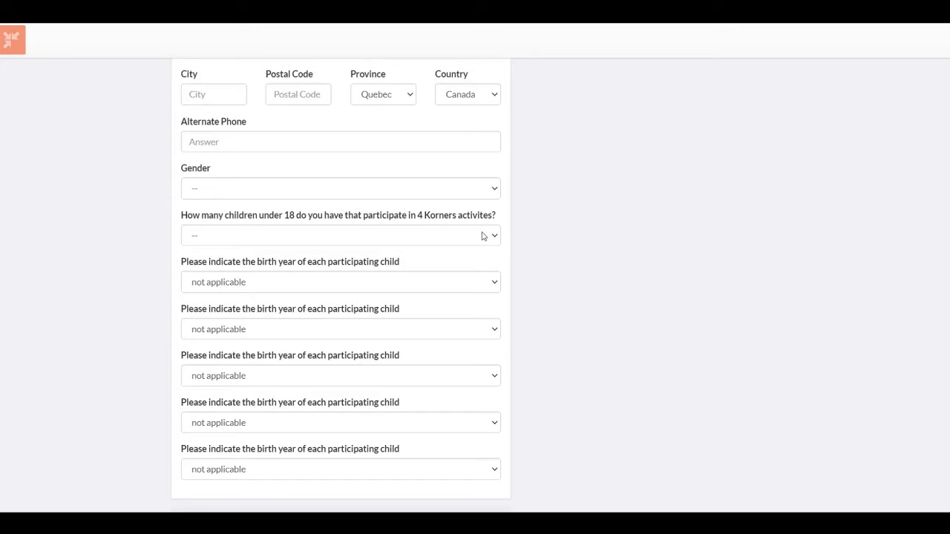
mouse_move(424, 442)
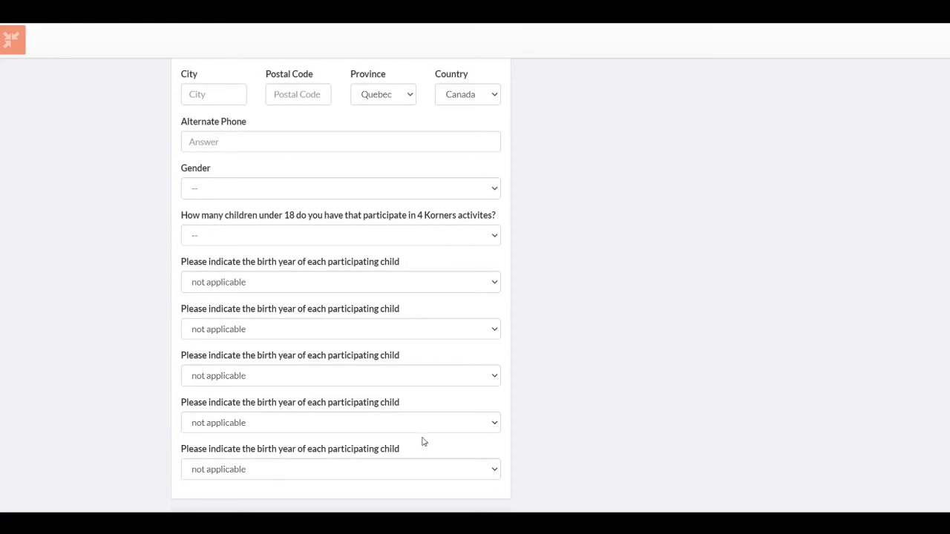
mouse_move(234, 273)
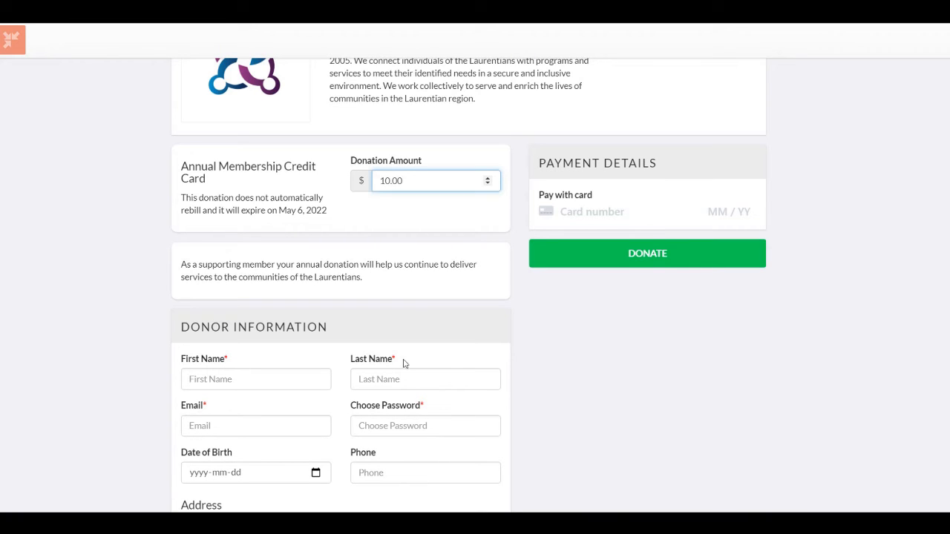
mouse_move(648, 212)
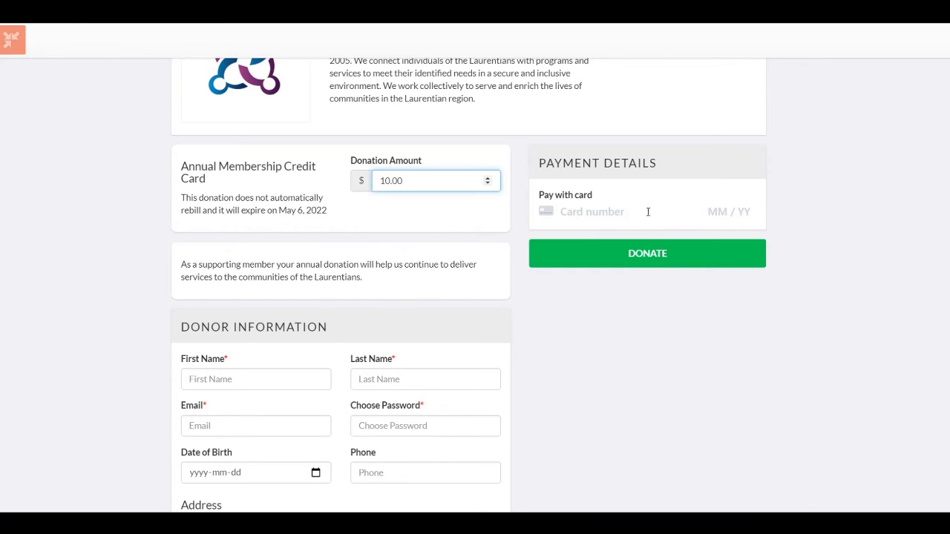
mouse_move(737, 268)
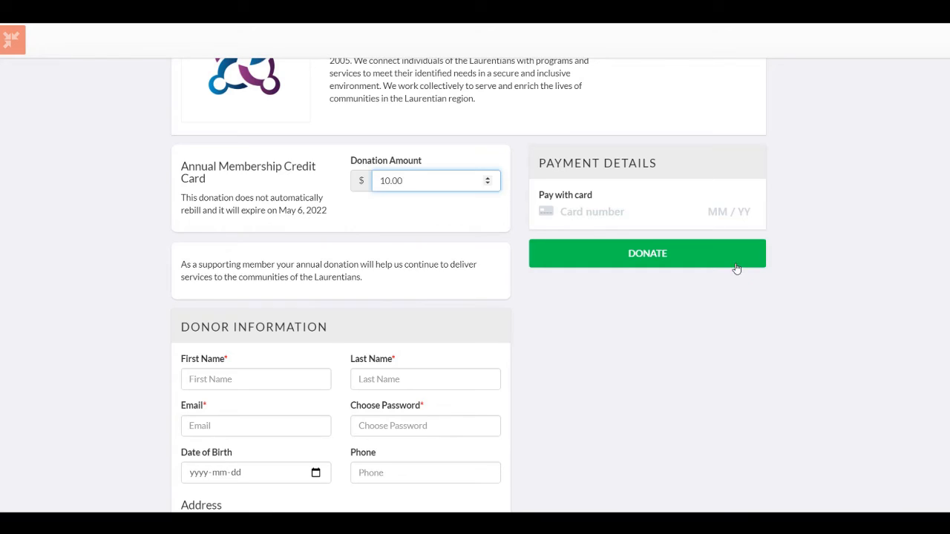
Scroll up to view the active Annual Membership Cash confirmation
scroll(up, 3)
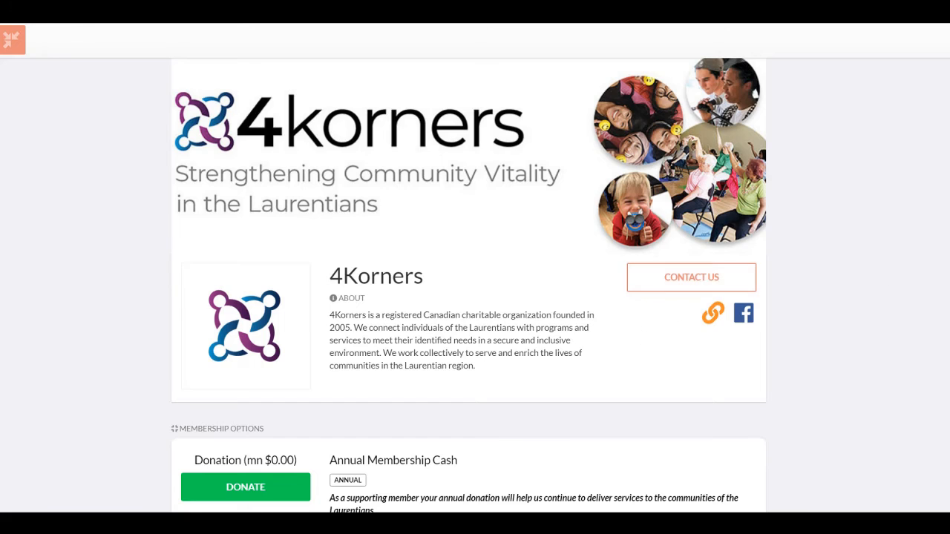
scroll(up, 3)
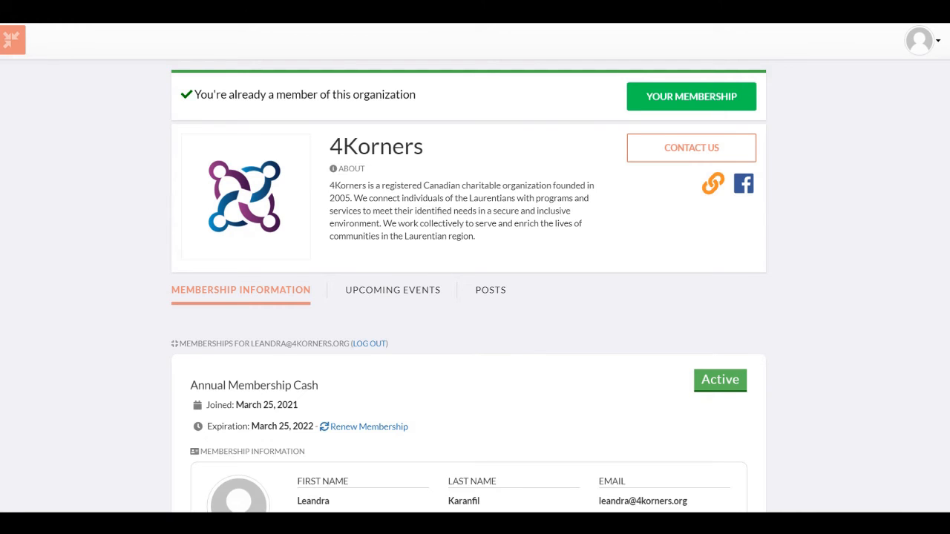
mouse_move(524, 314)
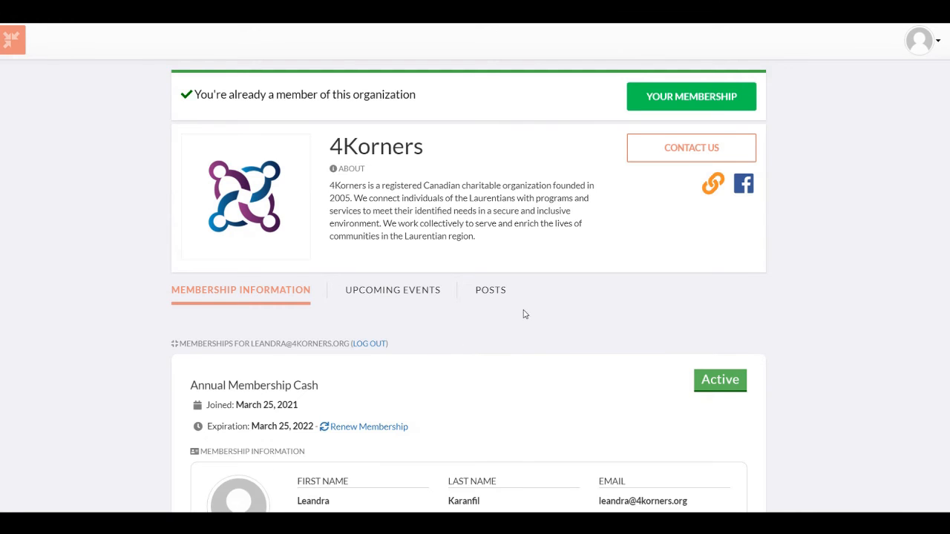
scroll(down, 3)
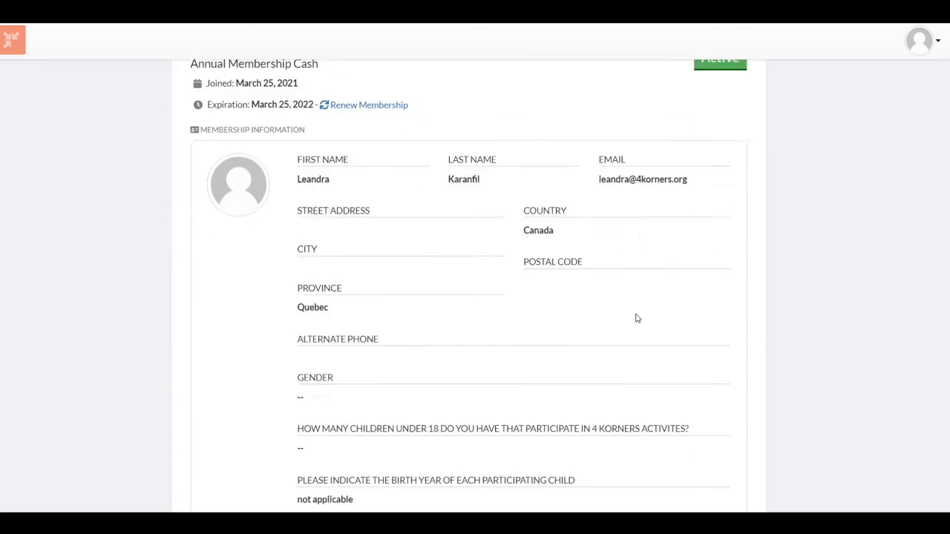
scroll(down, 3)
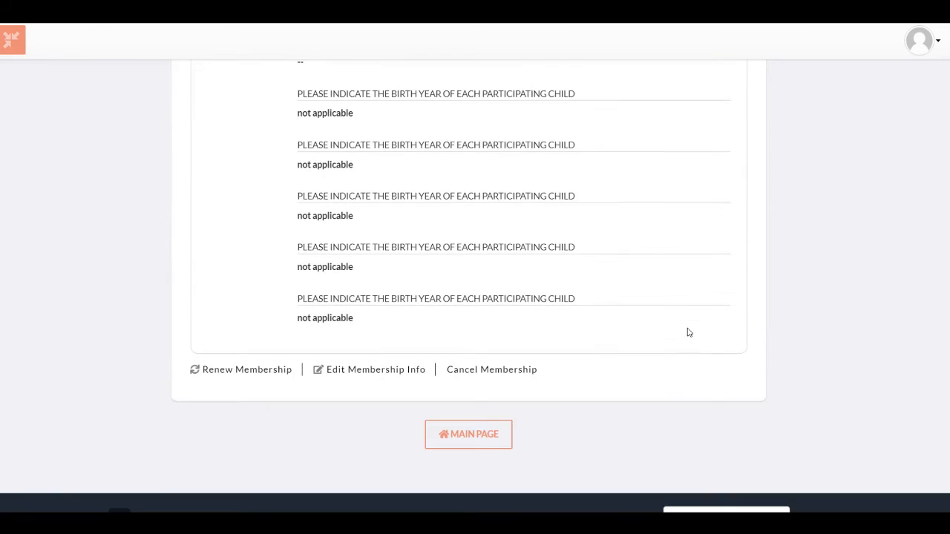
mouse_move(340, 393)
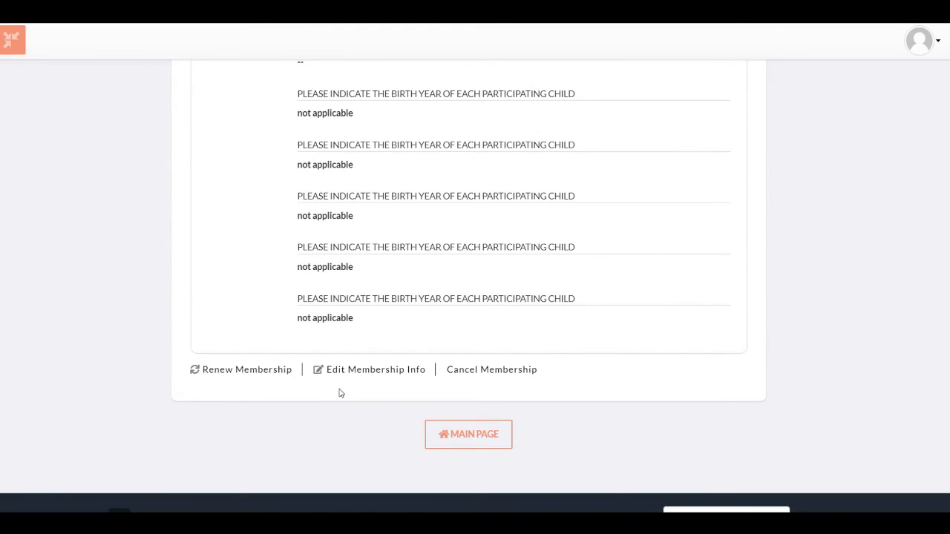
mouse_move(319, 436)
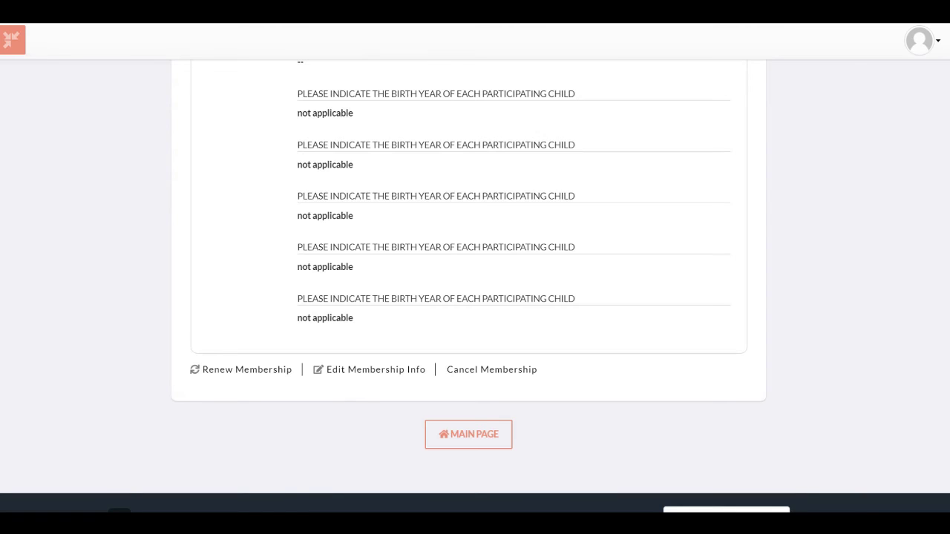
scroll(up, 3)
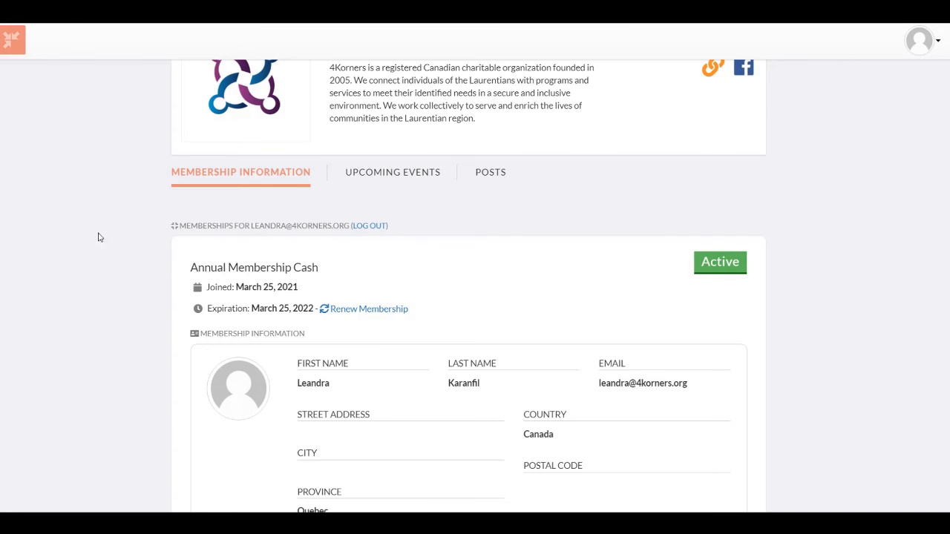
mouse_move(323, 246)
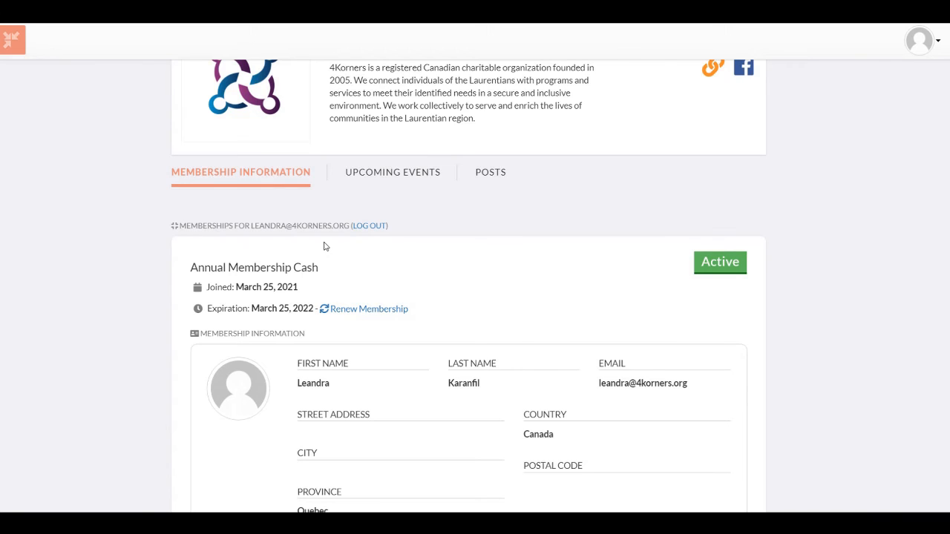
mouse_move(49, 325)
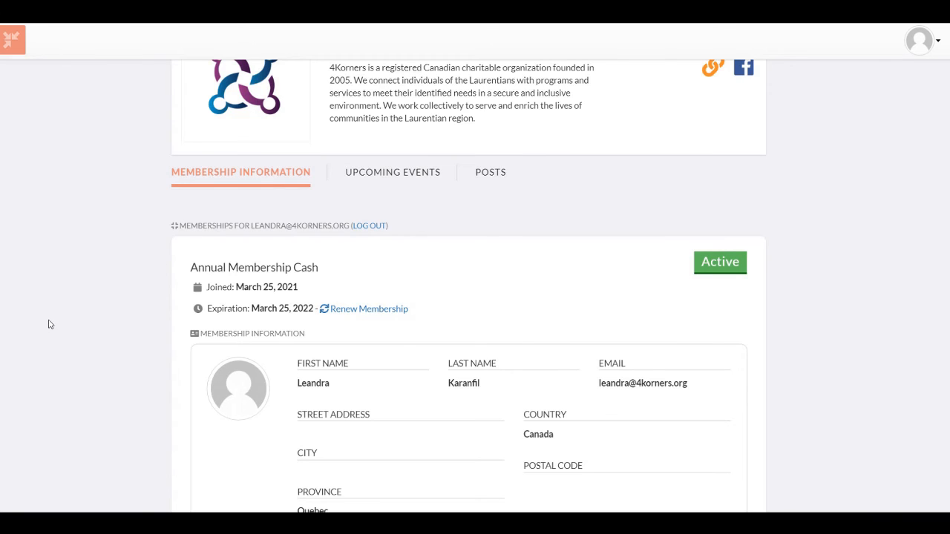
mouse_move(44, 327)
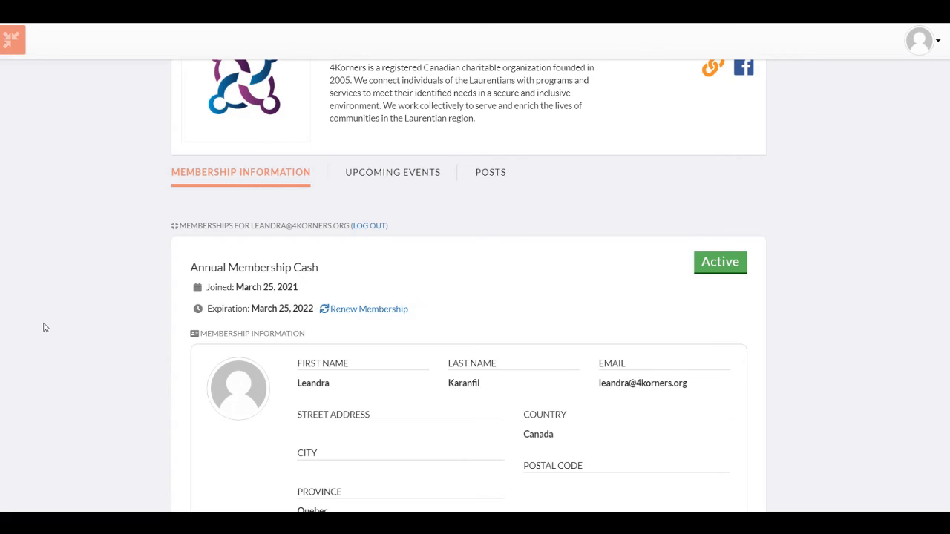
scroll(up, 3)
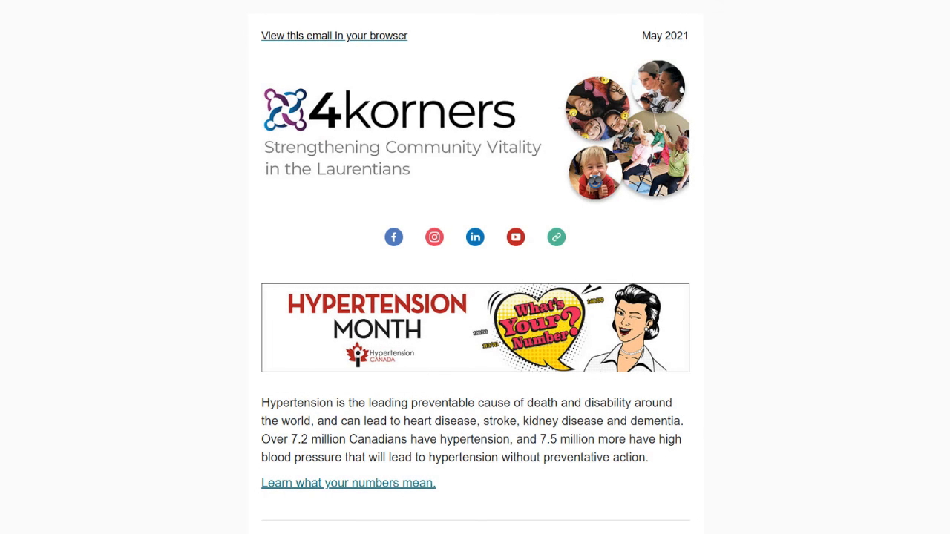
Scroll through the bursary, AGM, LESAN and COVID-19 sections to the boundaries workshop
scroll(down, 3)
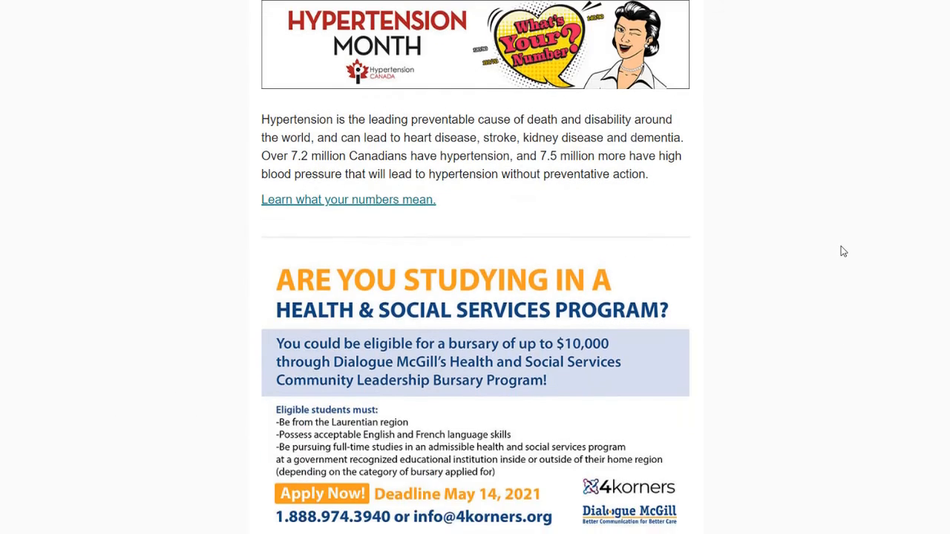
scroll(down, 3)
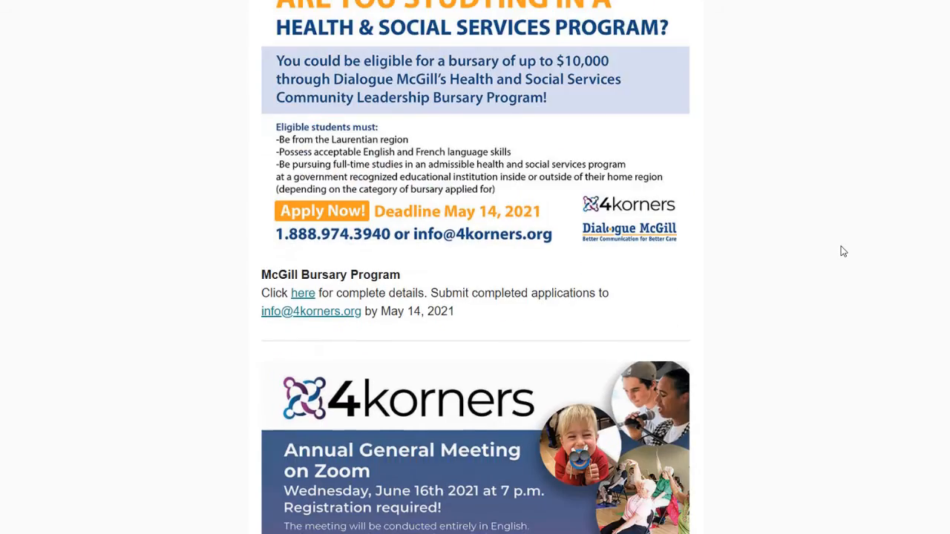
scroll(down, 3)
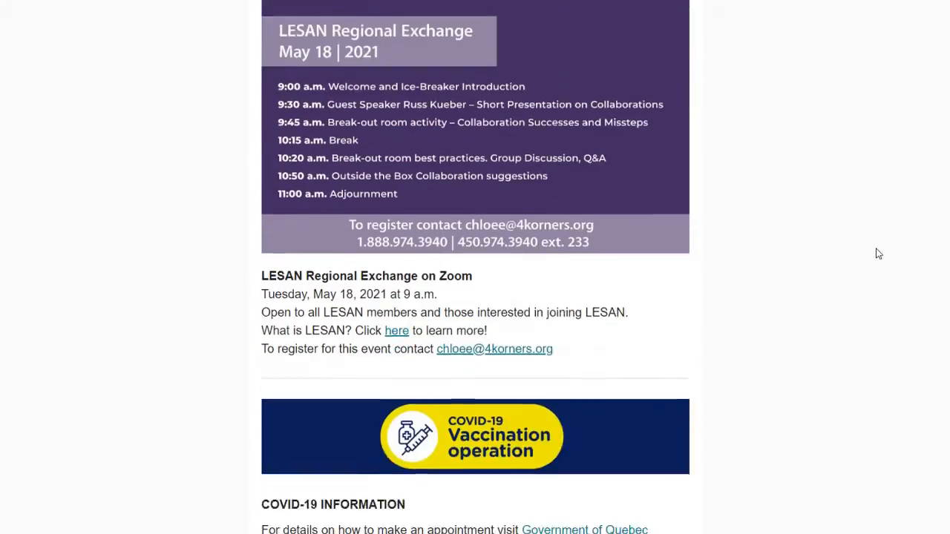
scroll(down, 3)
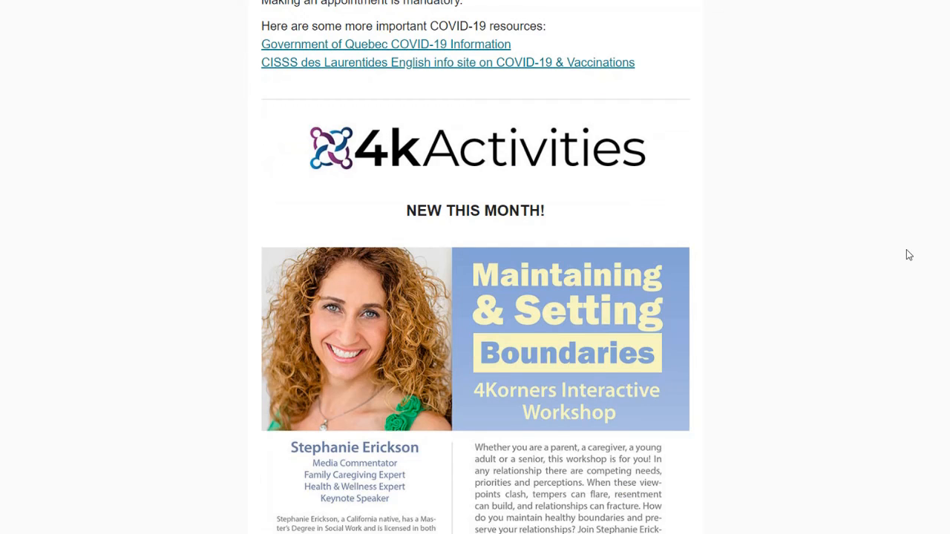